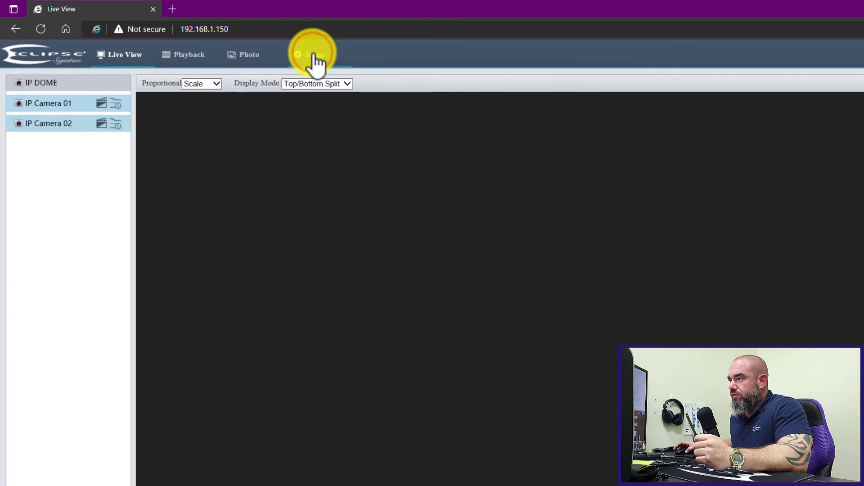
# Enable Cross Line under Perimeter Protection in Setup > Intelligent > Smart for Channel1
pyautogui.click(314, 54)
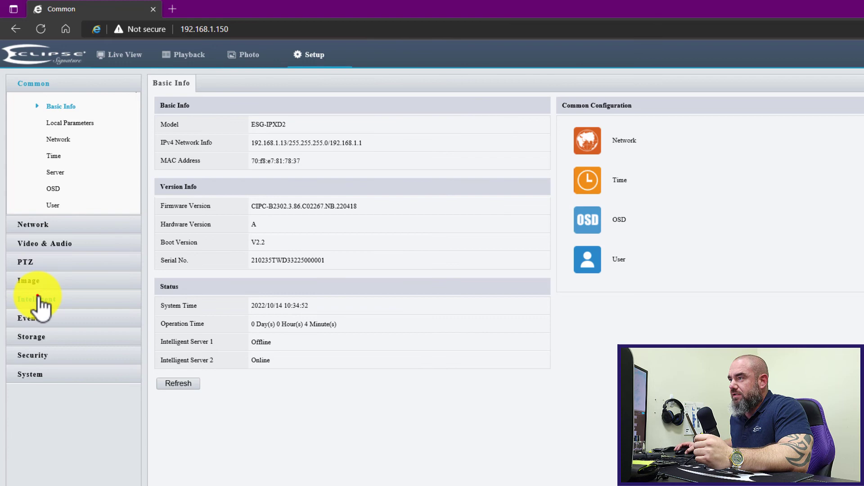
pyautogui.click(36, 299)
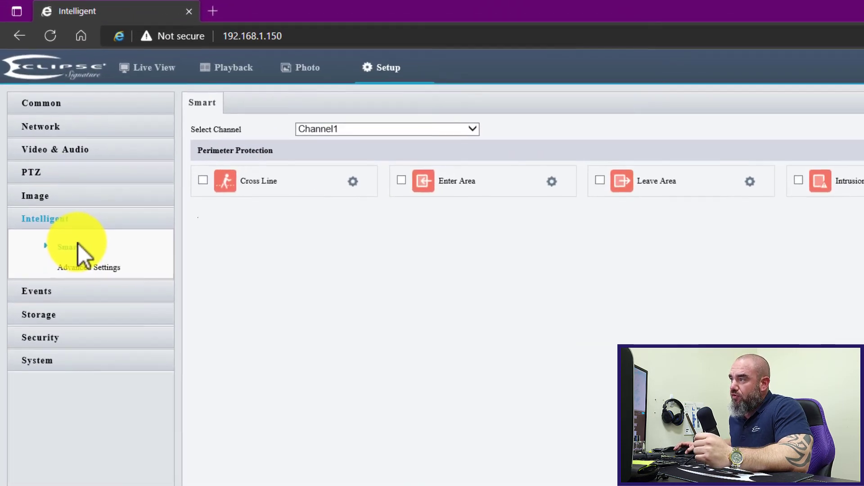
pyautogui.click(203, 180)
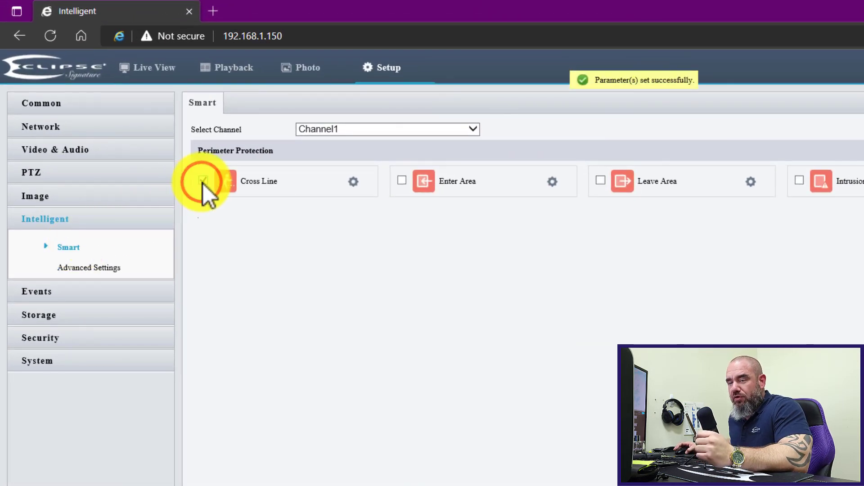
# Draw Rule1's vertical detection line across the parking lot and view its trigger actions
pyautogui.click(203, 181)
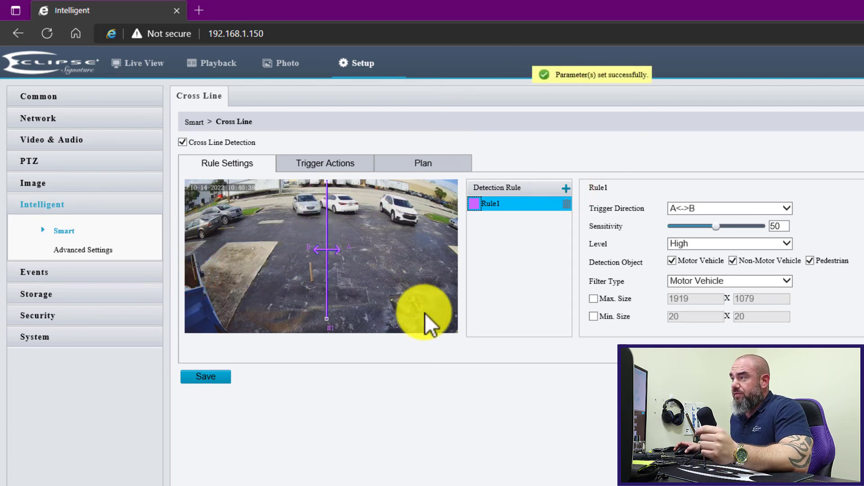
pyautogui.click(325, 163)
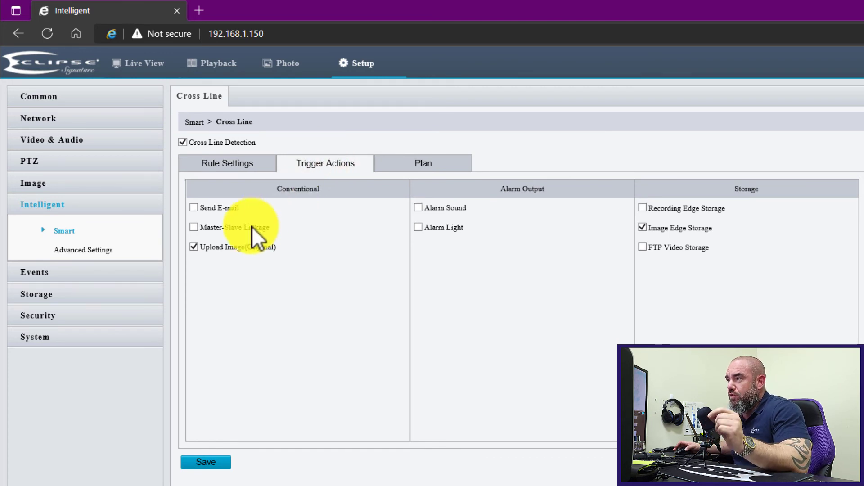
# Add Master-Slave Linkage to the cross-line alarm's upload and storage actions, then save
pyautogui.click(206, 461)
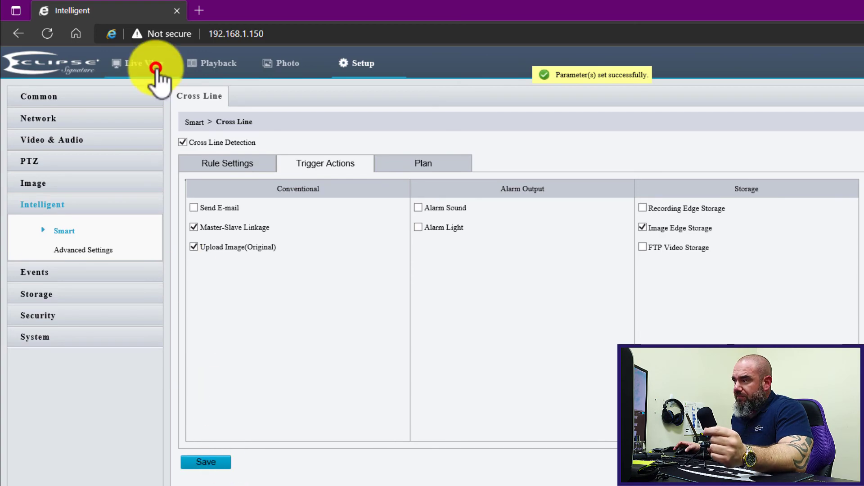
pyautogui.click(145, 69)
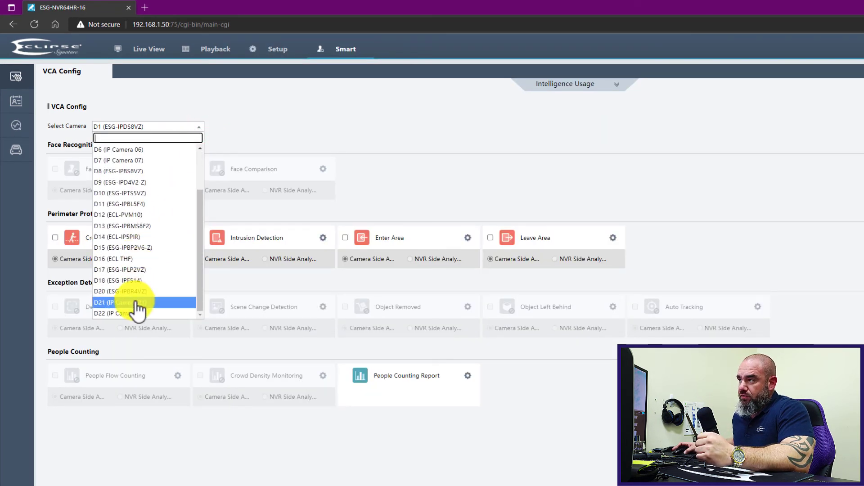
# Select camera D21 in VCA Config, enable Cross Line Detection, and open its settings
pyautogui.click(135, 302)
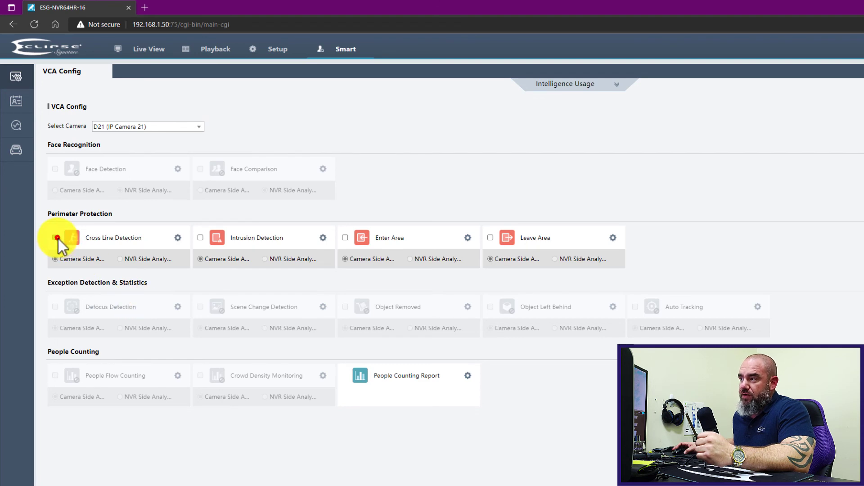
pyautogui.click(55, 238)
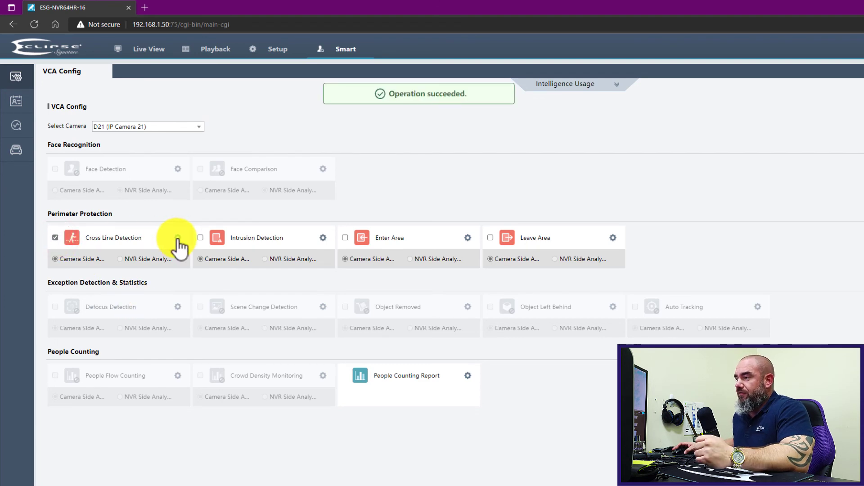
pyautogui.click(179, 238)
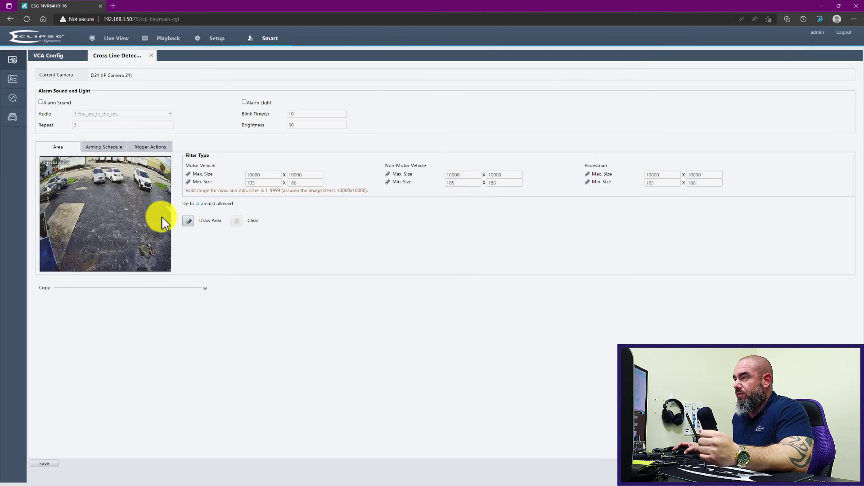
# Draw D21's cross-line at sensitivity 85, with recording triggered on D21 and D22
pyautogui.click(188, 220)
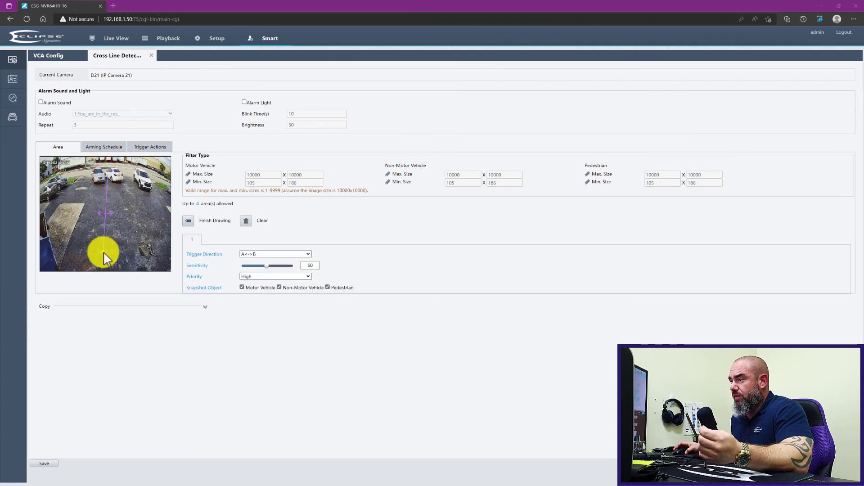
pyautogui.click(188, 221)
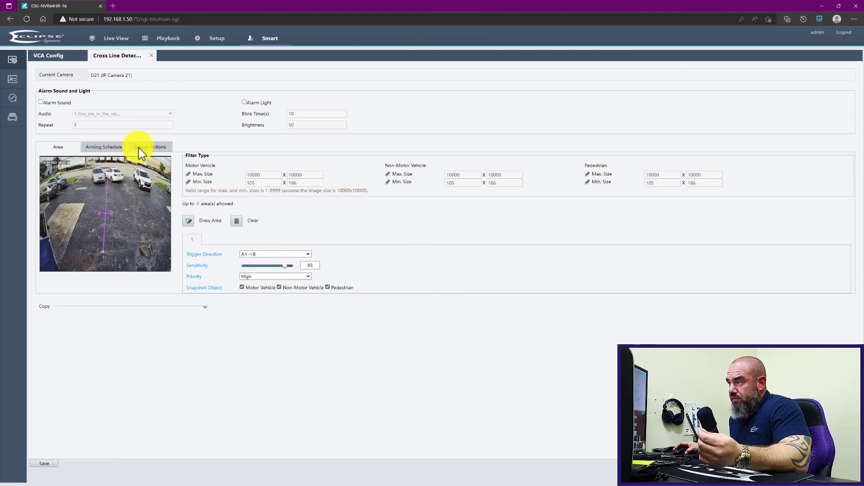
pyautogui.click(153, 146)
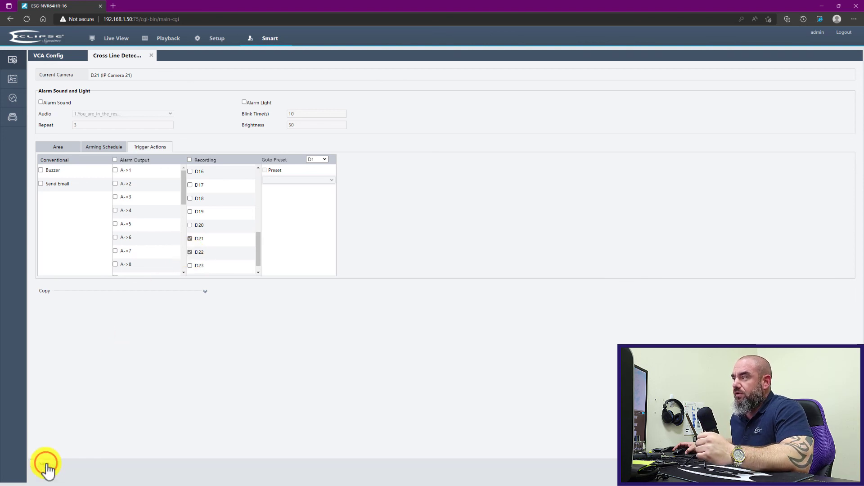
pyautogui.click(44, 464)
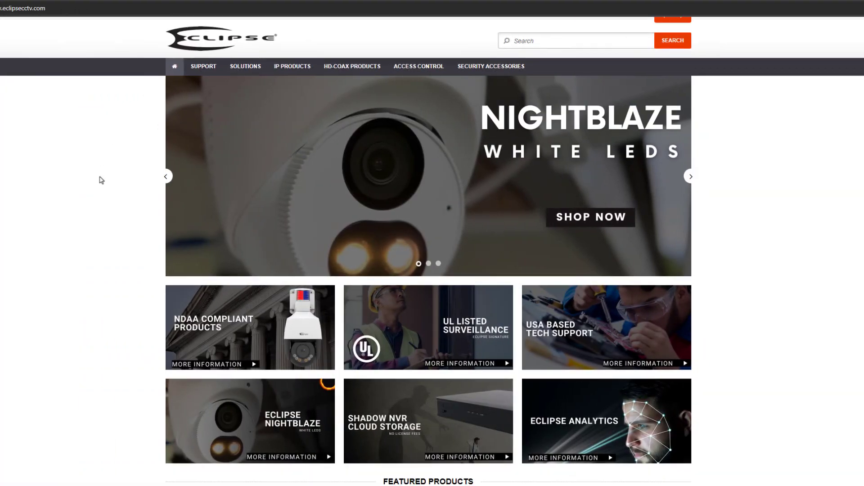
# Subscribe to Eclipse CCTV from its YouTube channel Videos page
pyautogui.scroll(-3)
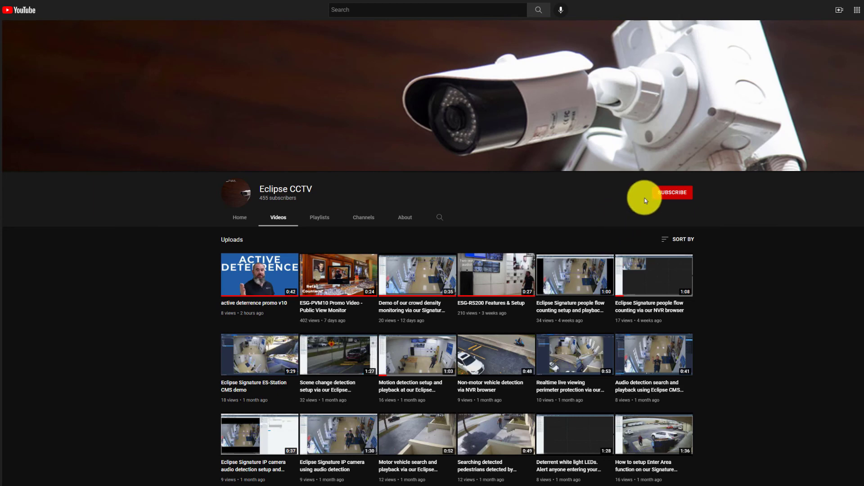
pyautogui.click(673, 192)
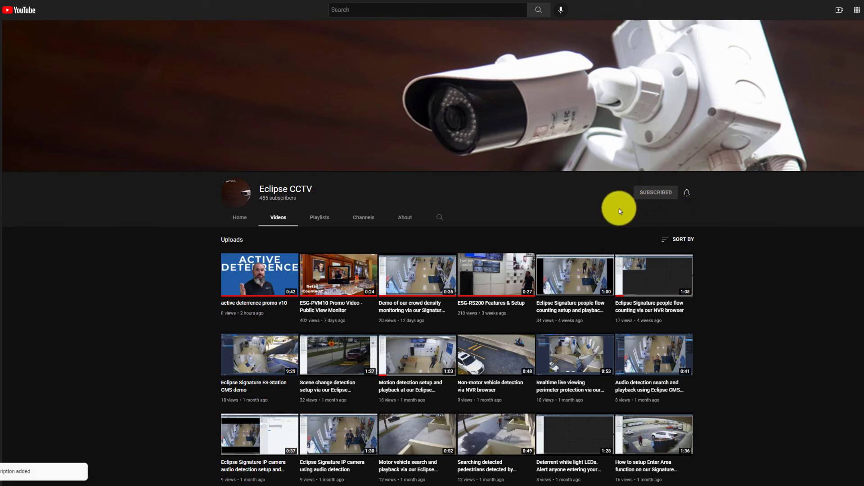